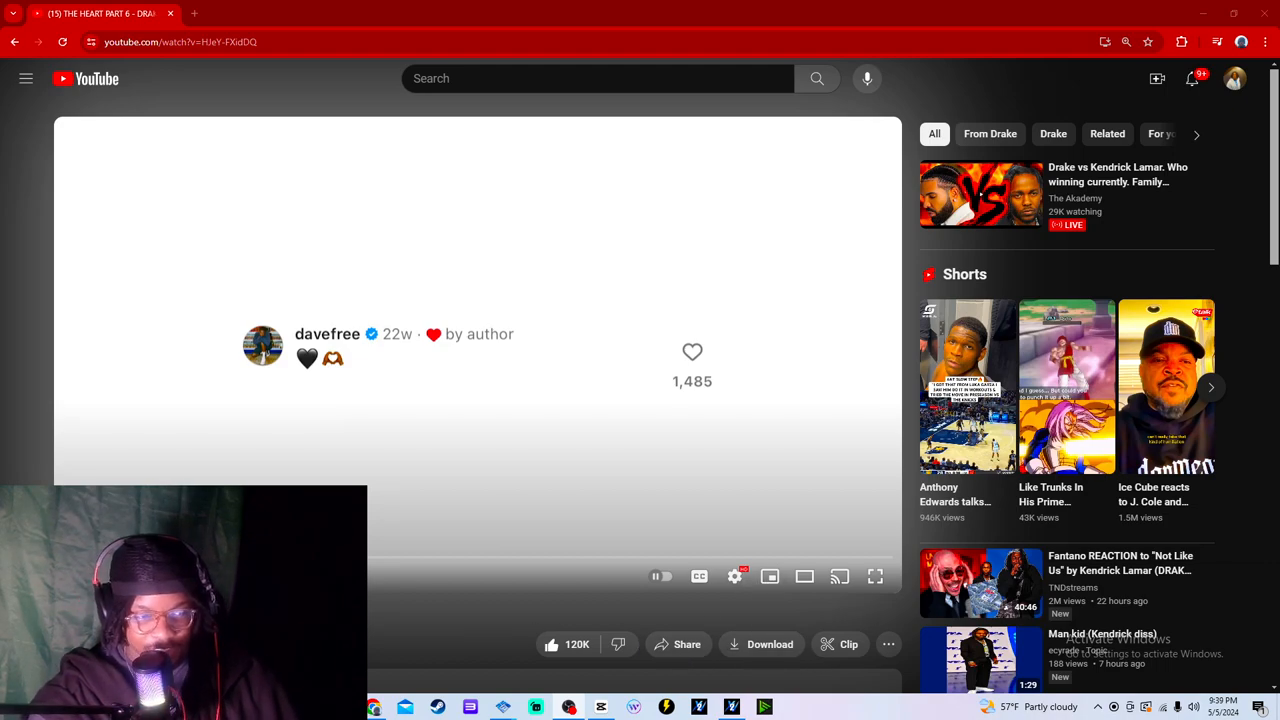
mouse_move(874, 576)
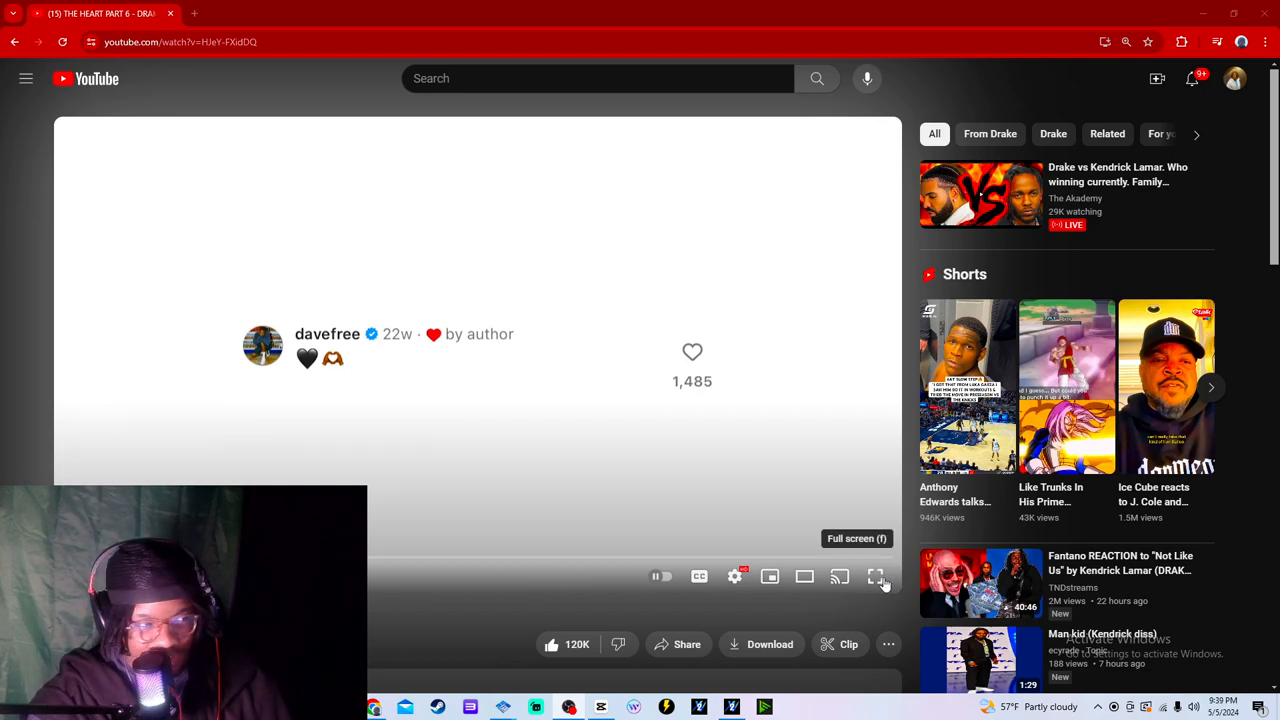
Play 'The Heart Part 6 - Drake' in full screen and let it run
click(875, 576)
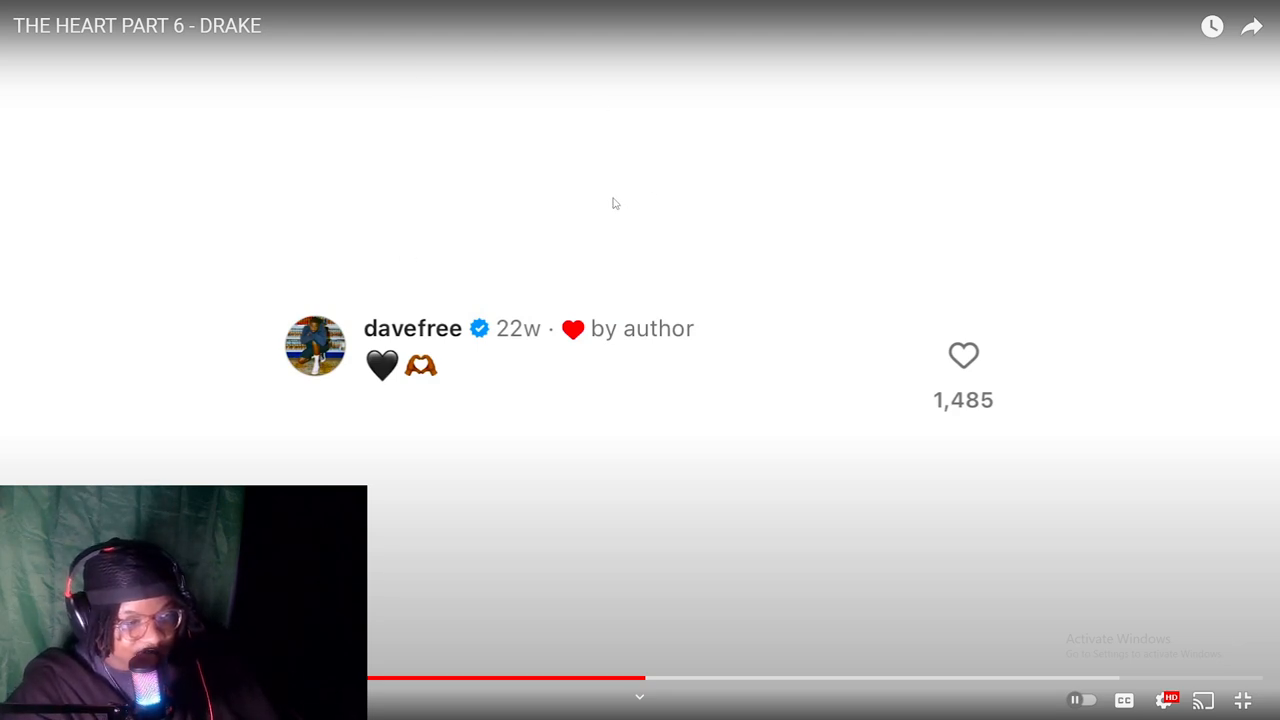
mouse_move(603, 296)
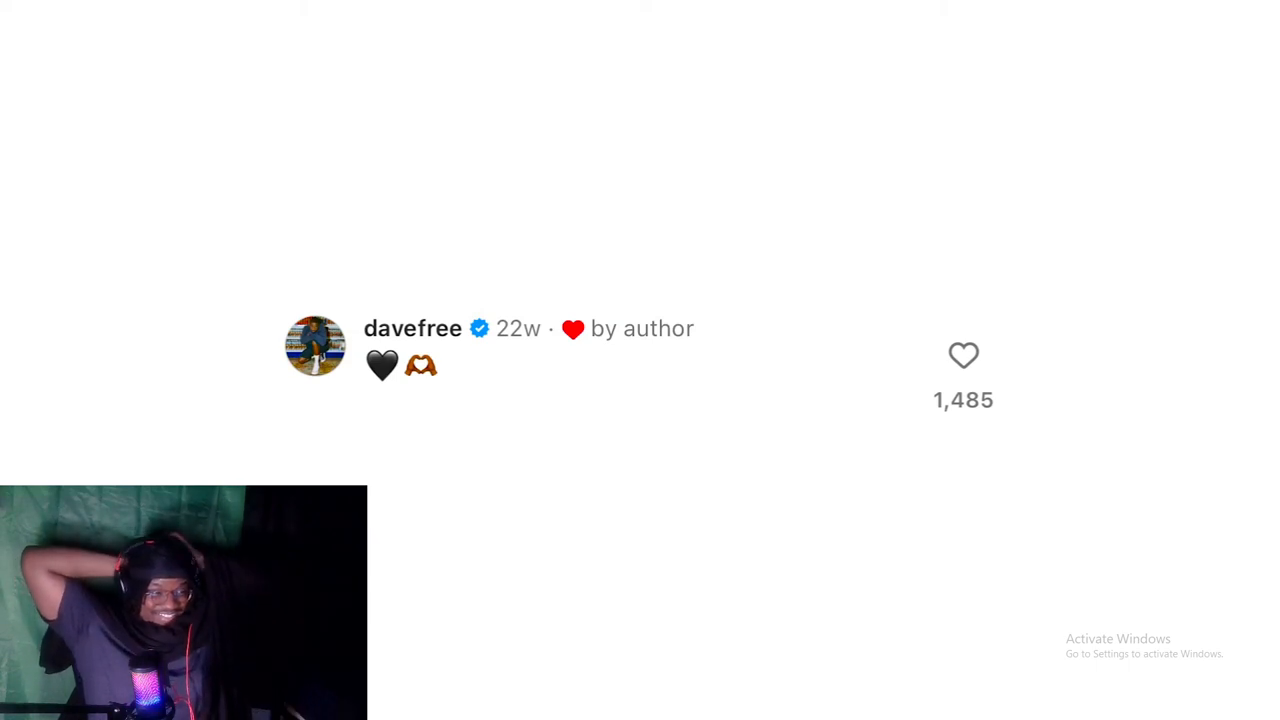
mouse_move(278, 244)
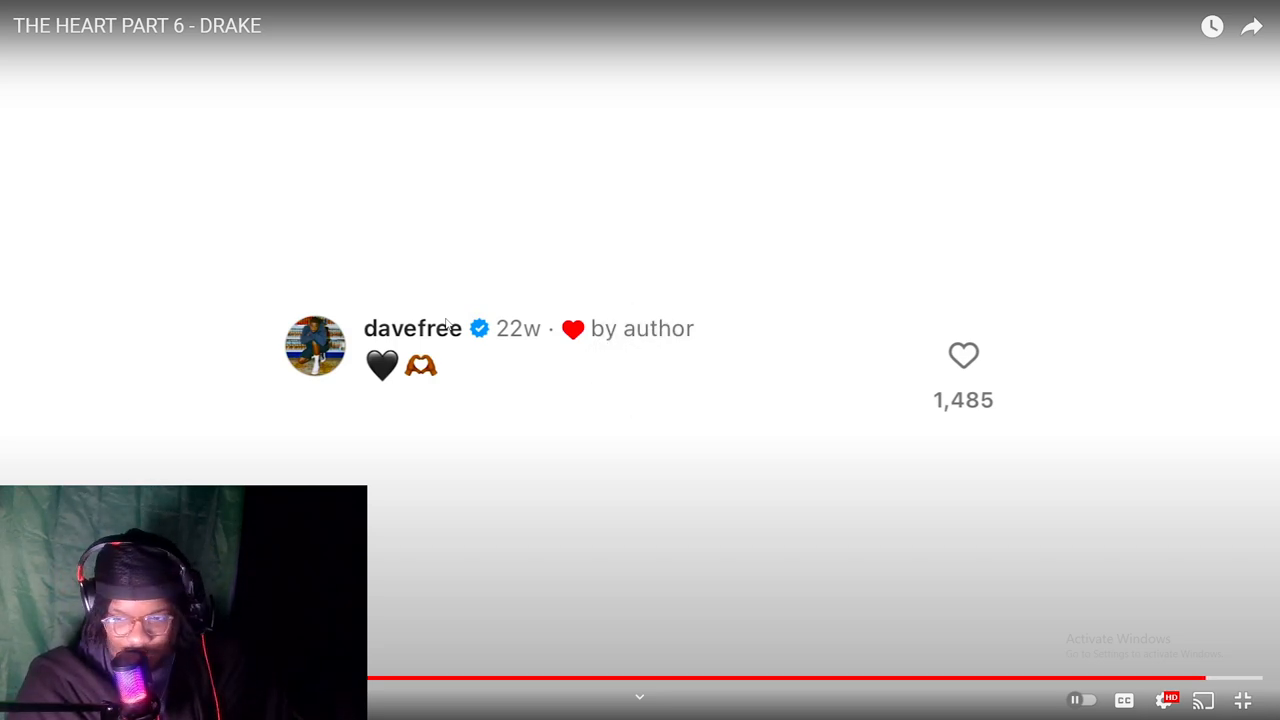
mouse_move(550, 399)
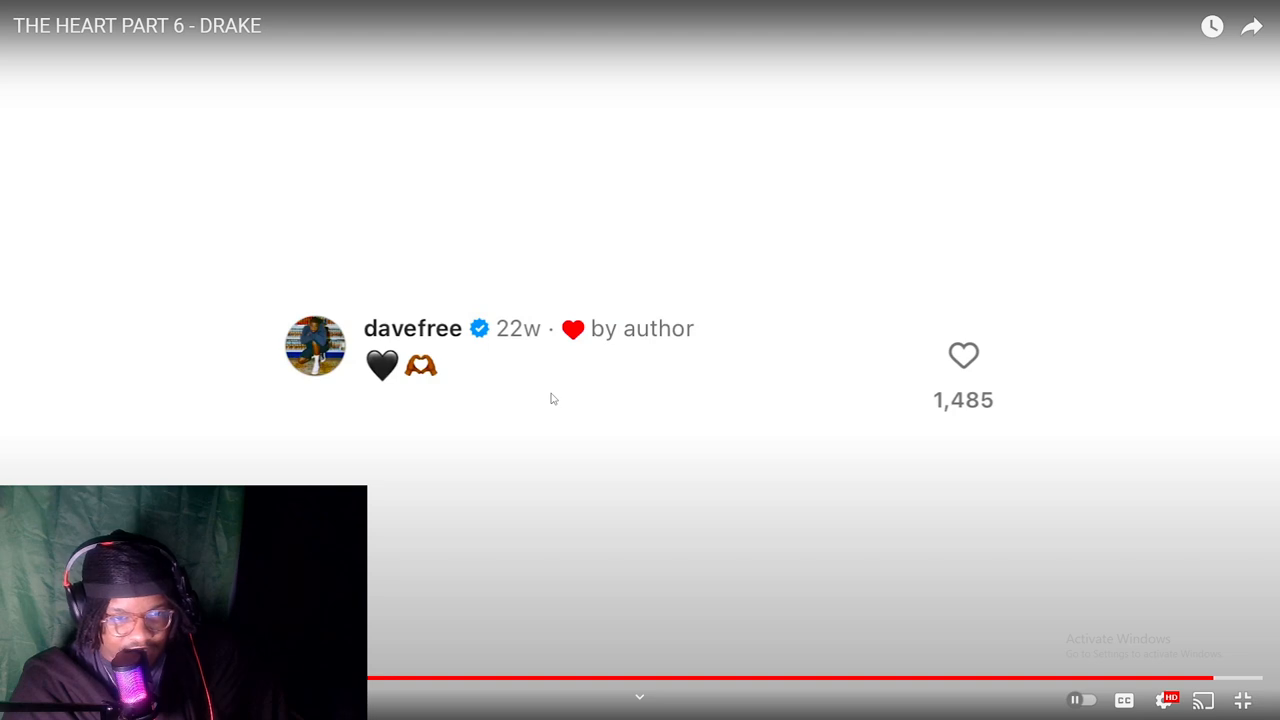